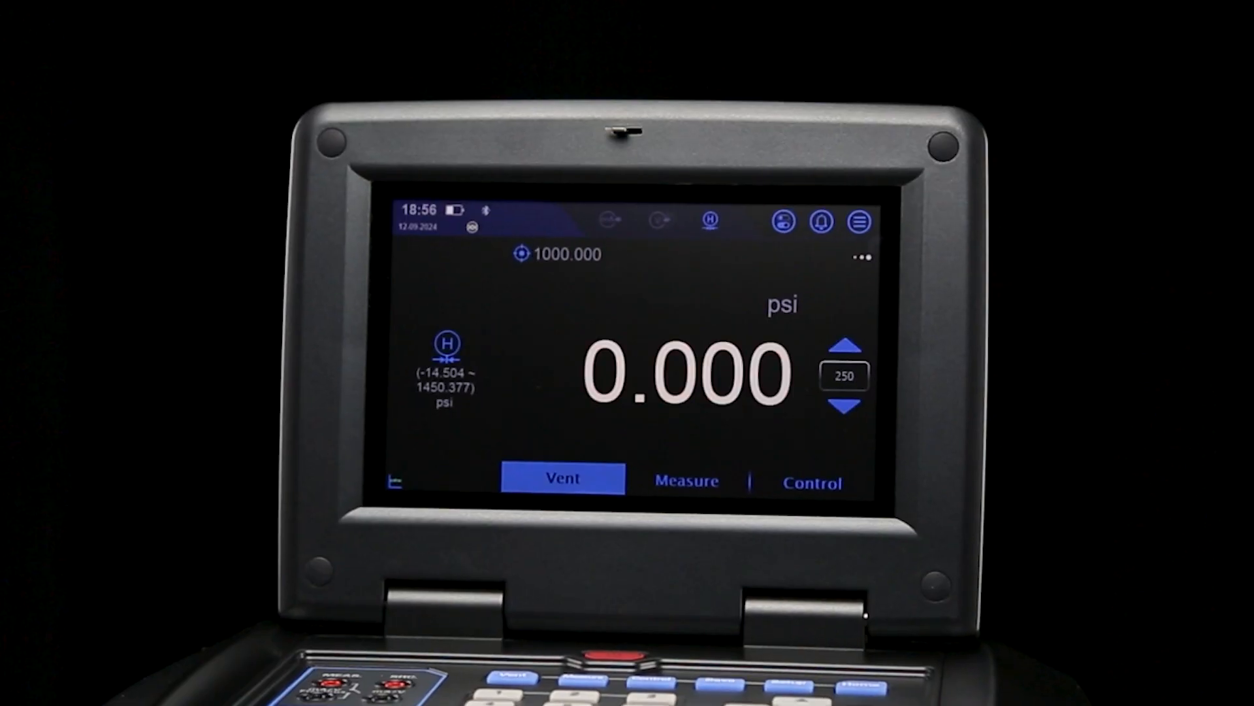
Switch the calibrator to measuring, then start a new task from the main menu
{"action": "left_click", "coordinate": [811, 482]}
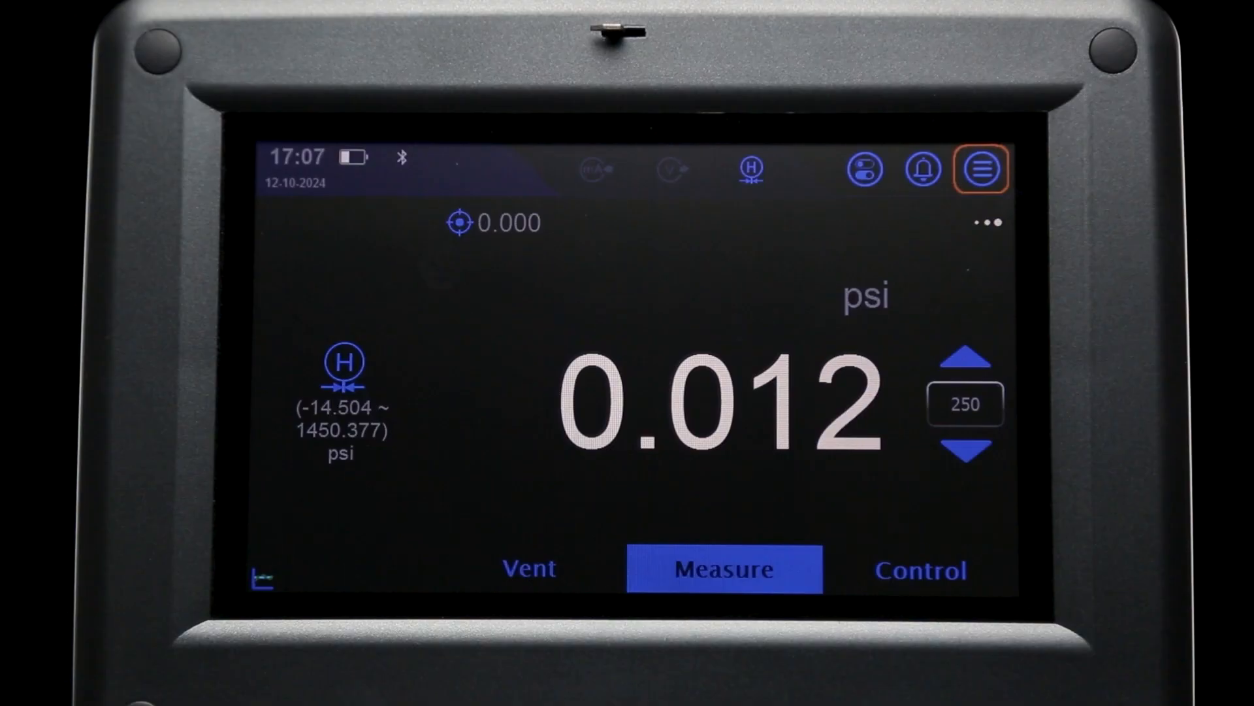
{"action": "left_click", "coordinate": [982, 169]}
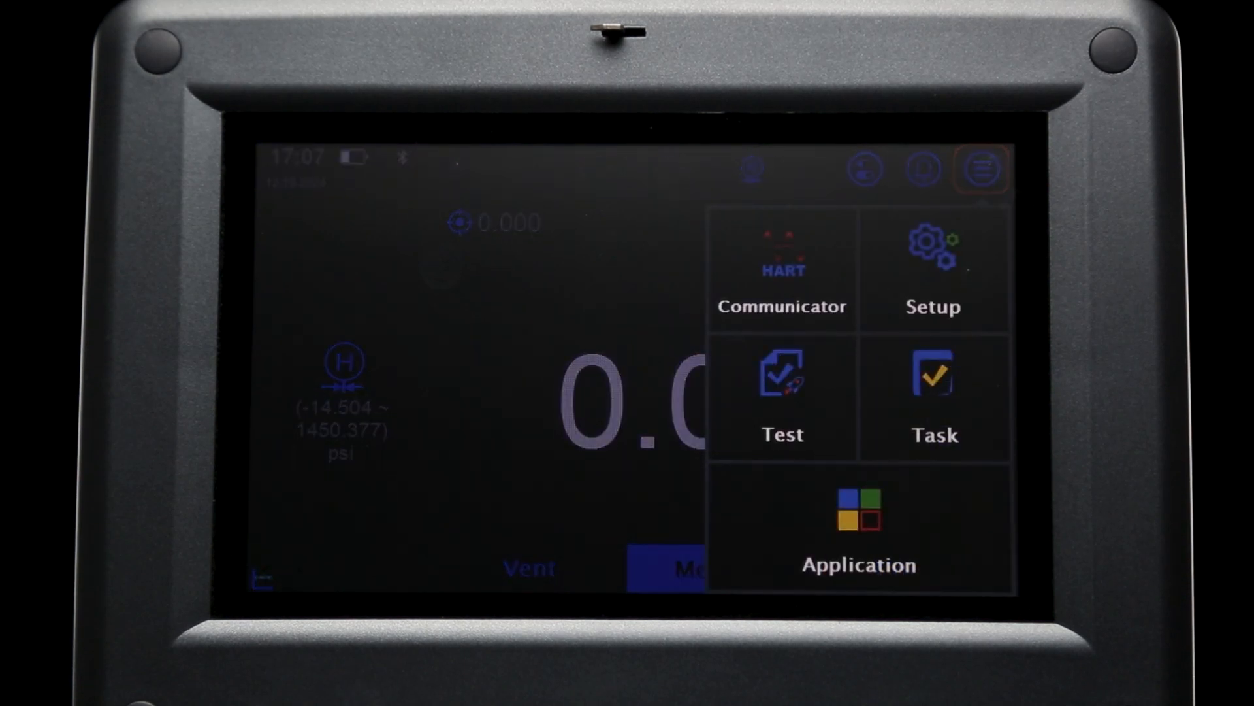
{"action": "left_click", "coordinate": [933, 398]}
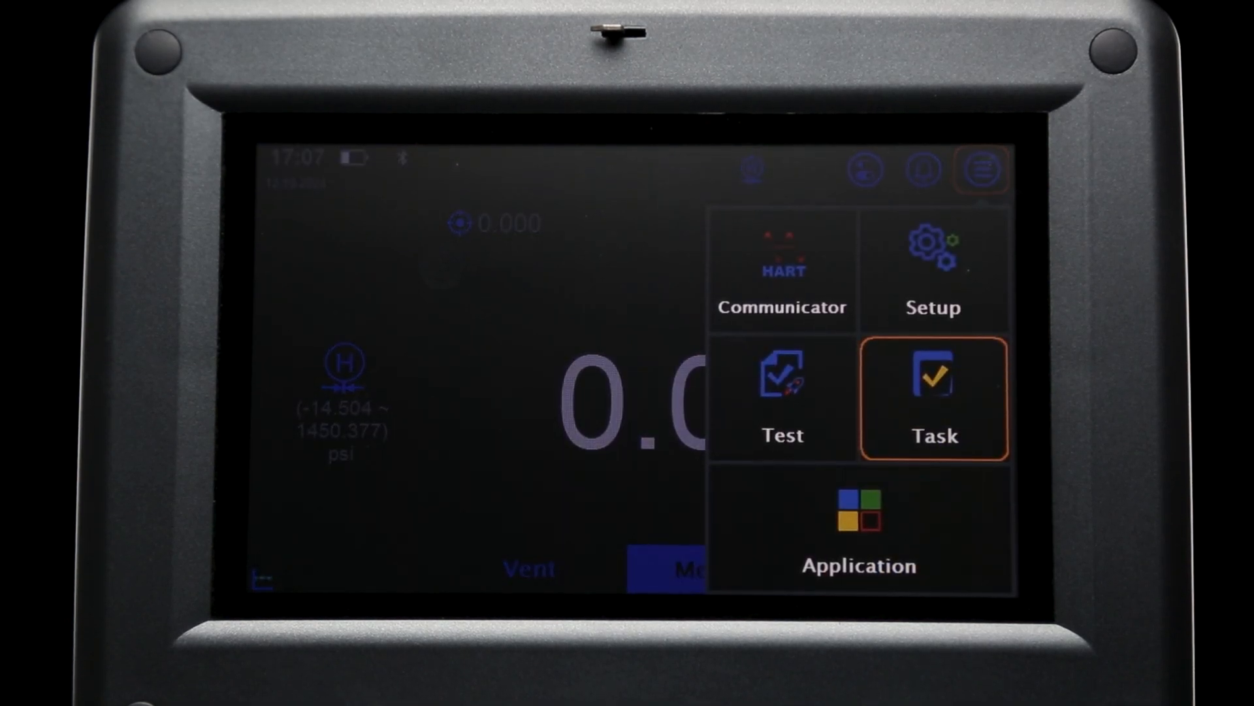
{"action": "left_click", "coordinate": [933, 398]}
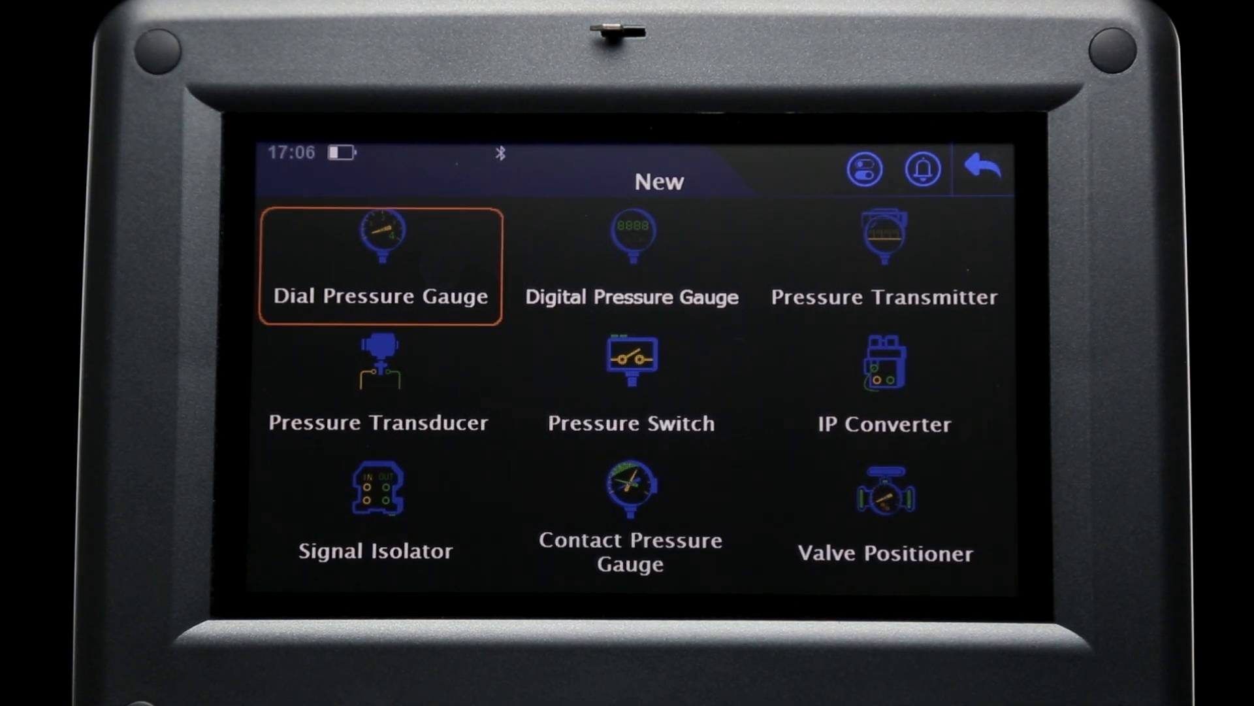
Select Pressure Switch as the instrument type in the New device grid
{"action": "left_click", "coordinate": [630, 392]}
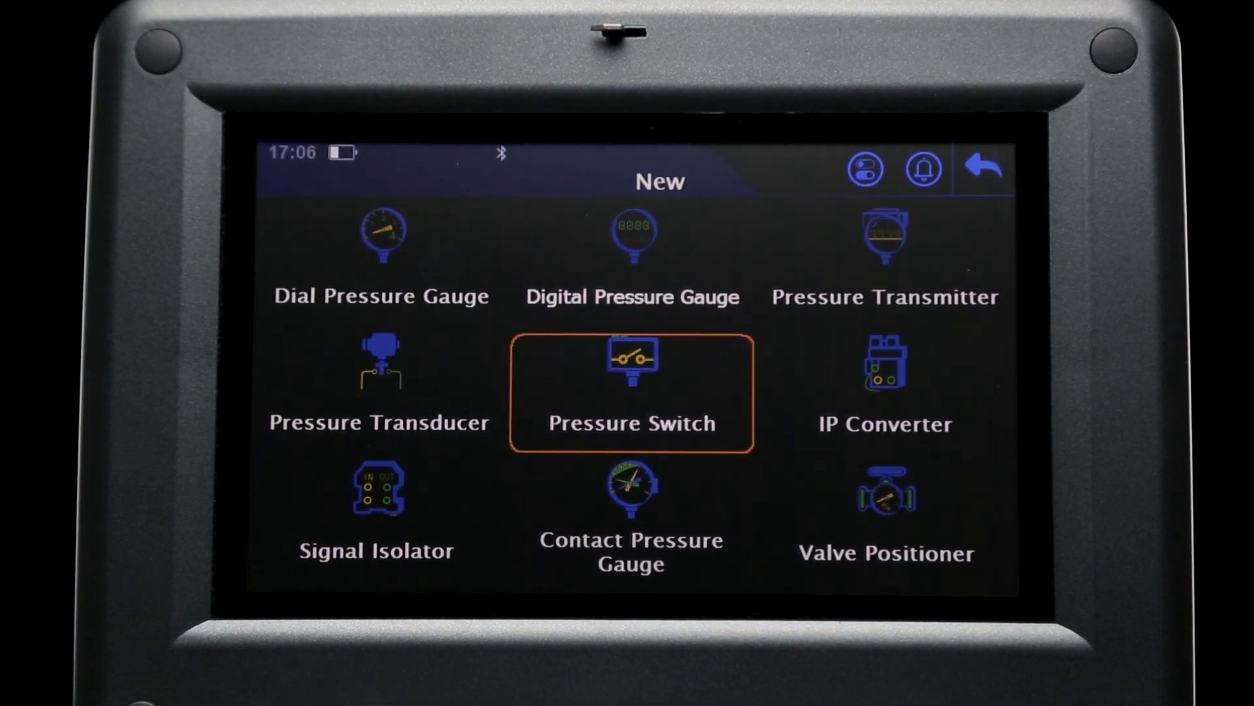